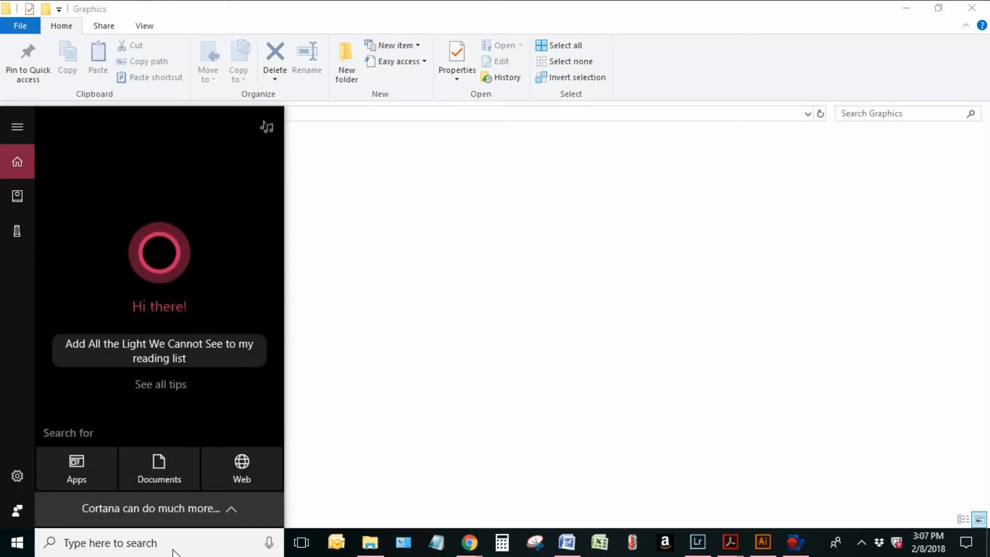
- Search the Start menu for 'Paint' to find the Paint desktop app
{"action": "type", "text": "Paint"}
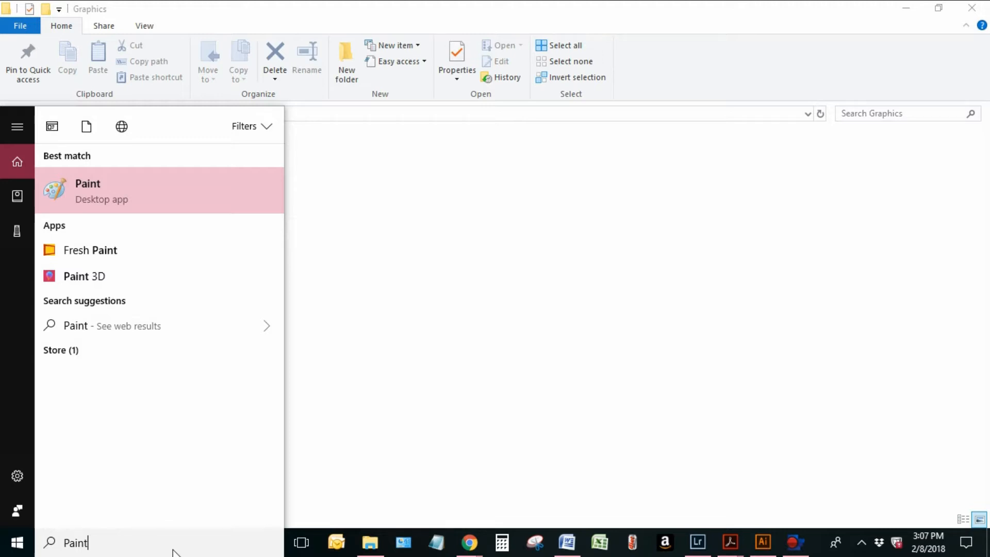
{"action": "mouse_move", "coordinate": [88, 410]}
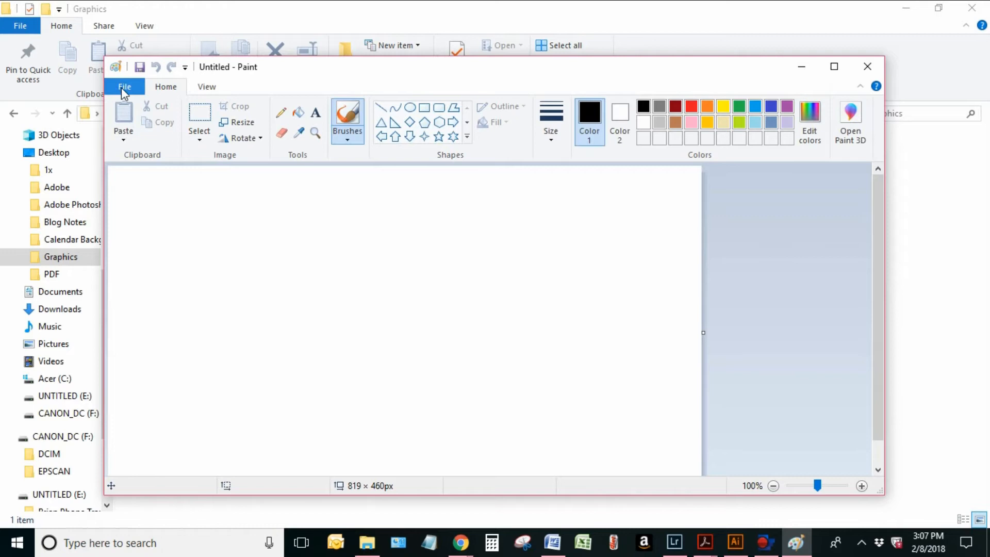
- Browse to the Desktop's Graphics folder to open the happy spring picture
{"action": "left_click", "coordinate": [126, 86]}
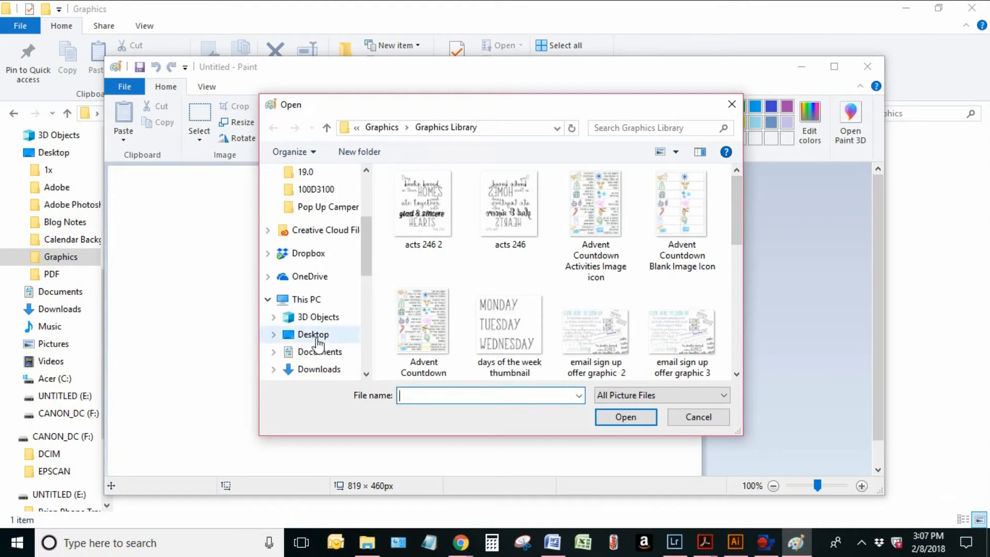
{"action": "left_click", "coordinate": [312, 334]}
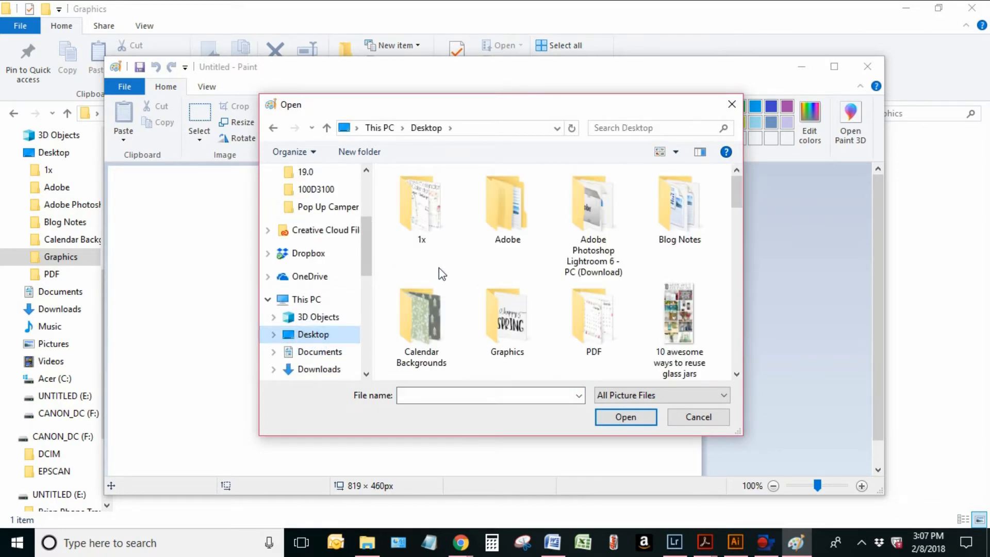
{"action": "left_click", "coordinate": [508, 321]}
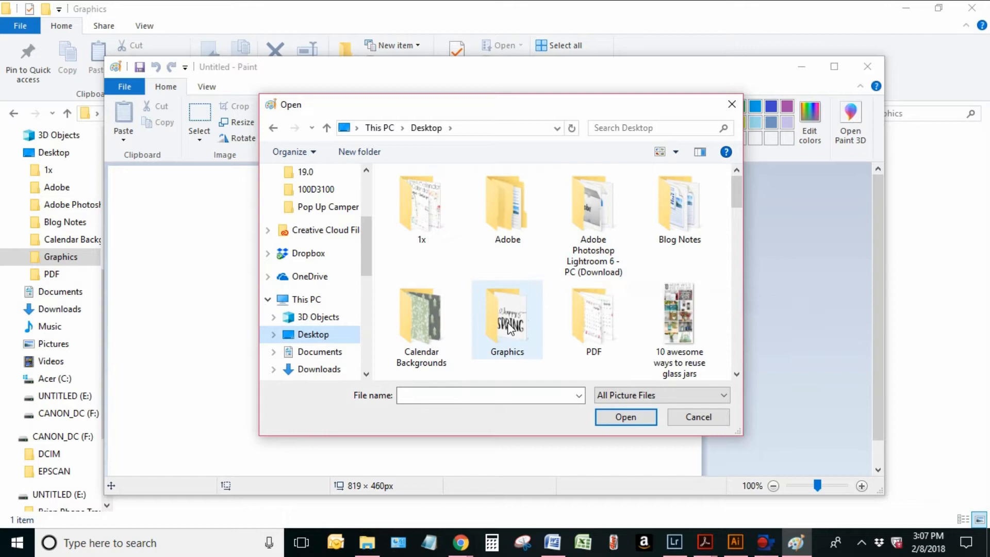
{"action": "double_click", "coordinate": [507, 317]}
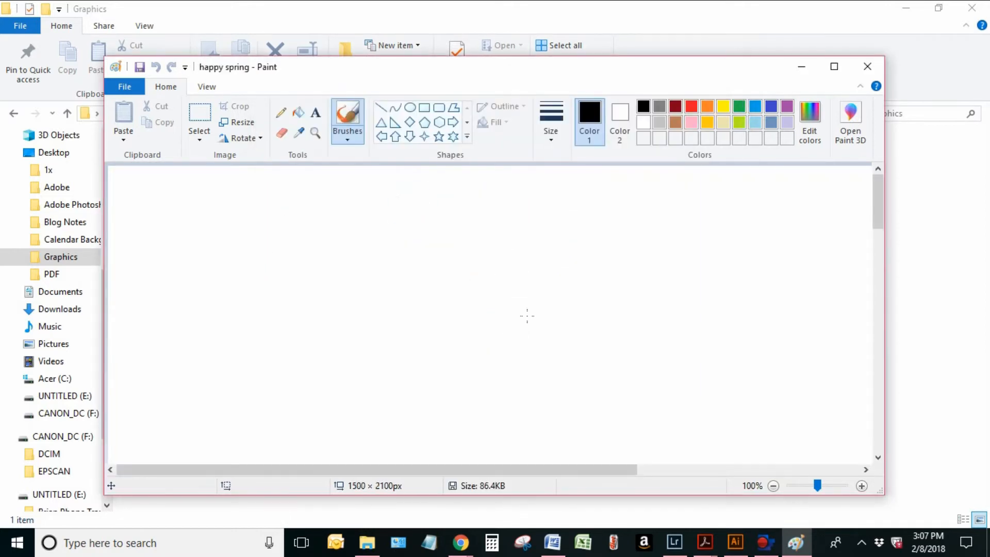
{"action": "mouse_move", "coordinate": [597, 379]}
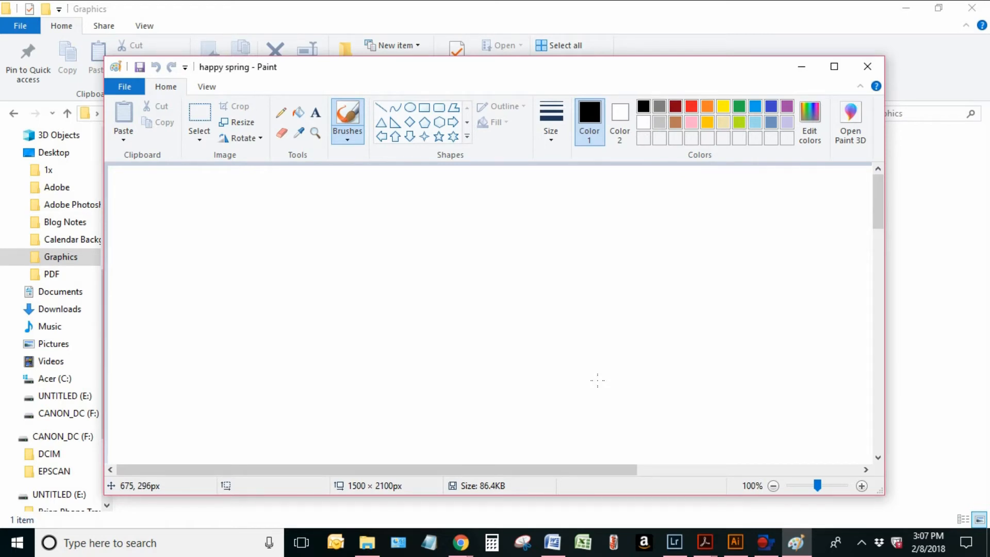
{"action": "mouse_move", "coordinate": [518, 349]}
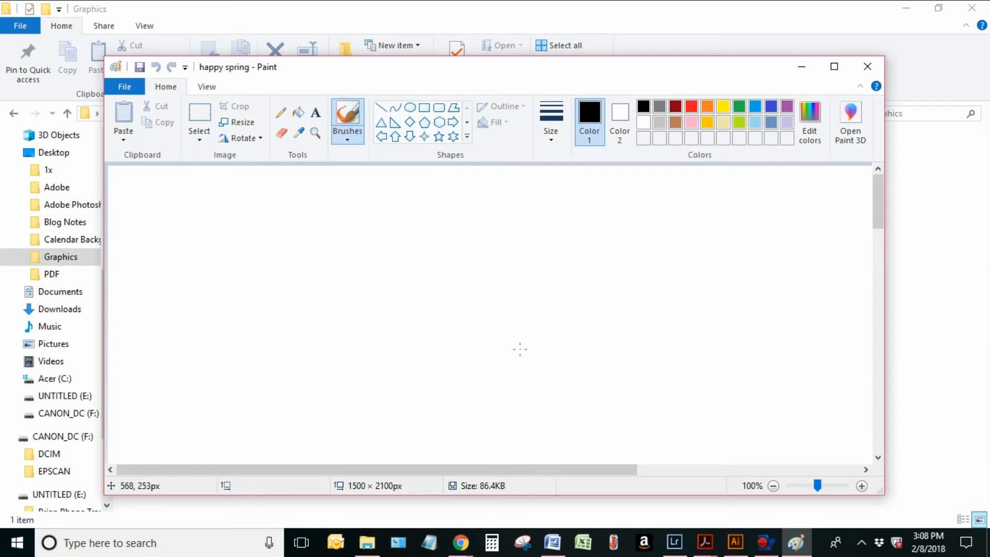
{"action": "mouse_move", "coordinate": [423, 377]}
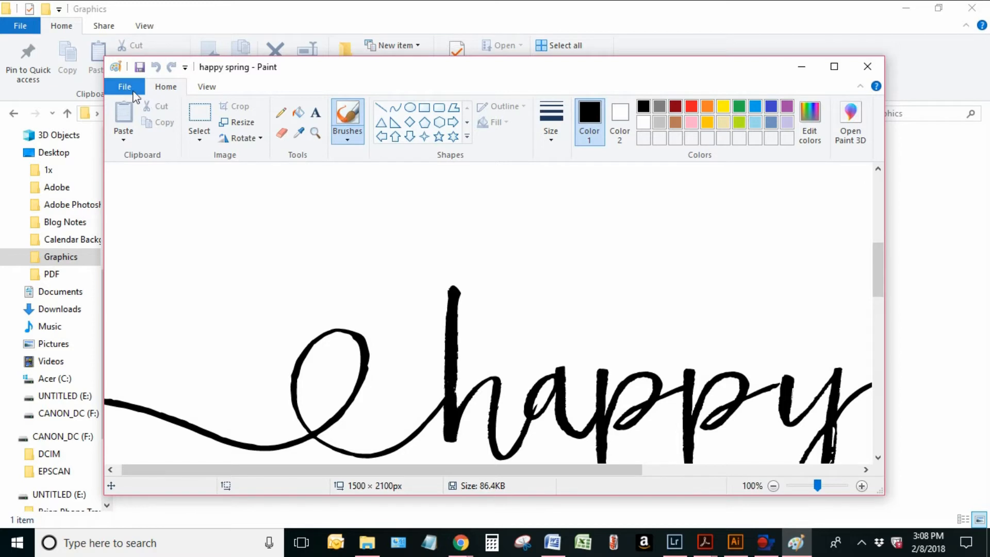
- Reach the File menu's print options to get to Page Setup
{"action": "left_click", "coordinate": [125, 87]}
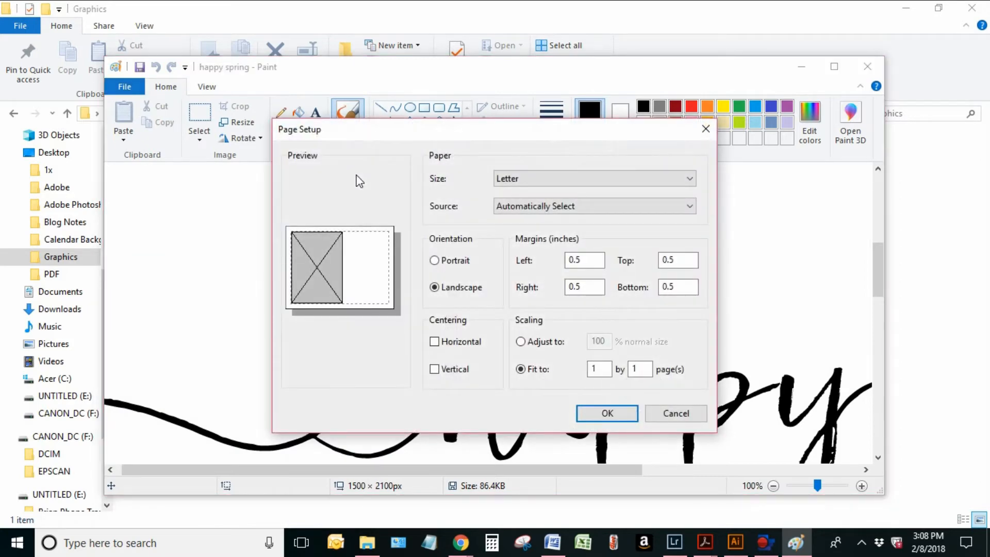
{"action": "mouse_move", "coordinate": [625, 338]}
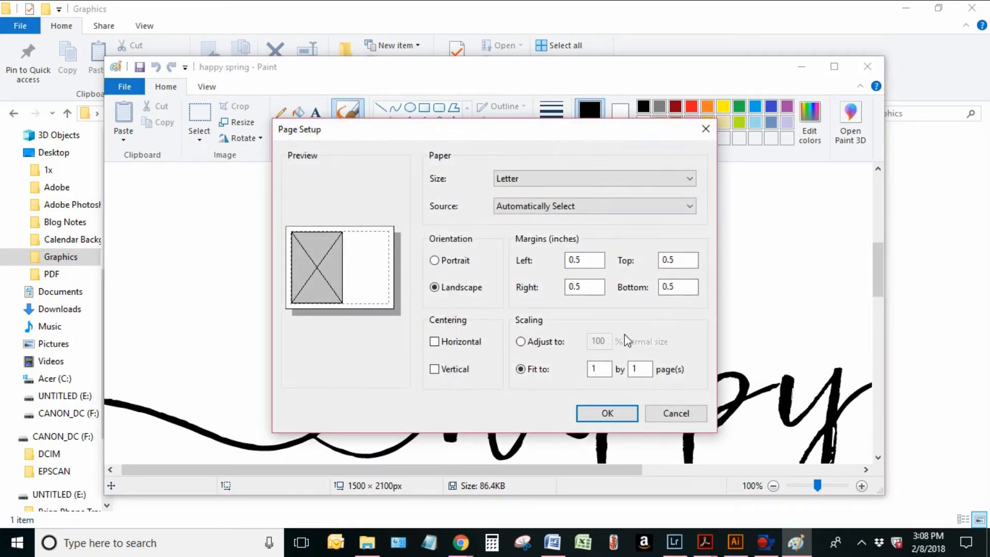
- Keep landscape and fit the picture to 2 by 2 pages, then confirm Page Setup
{"action": "left_click", "coordinate": [599, 370]}
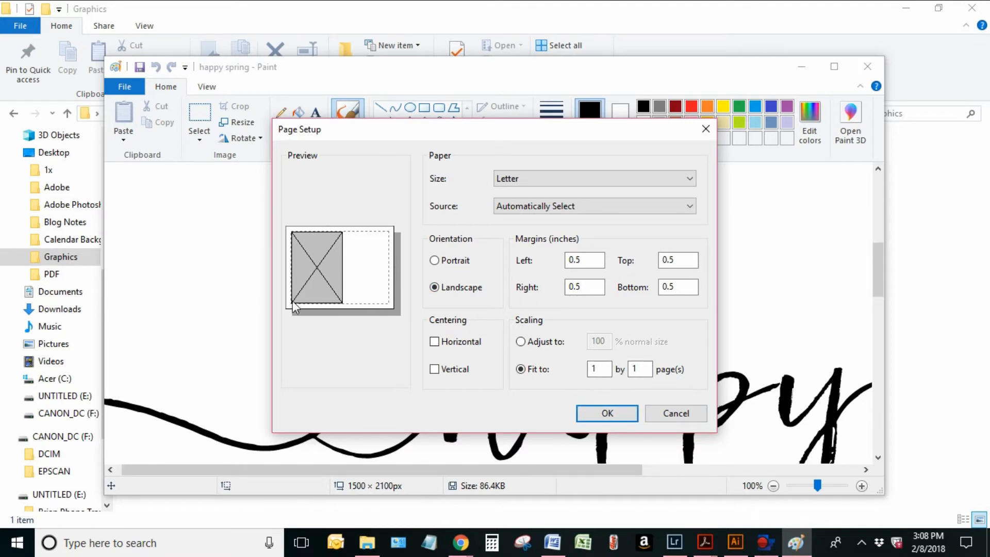
{"action": "mouse_move", "coordinate": [314, 271]}
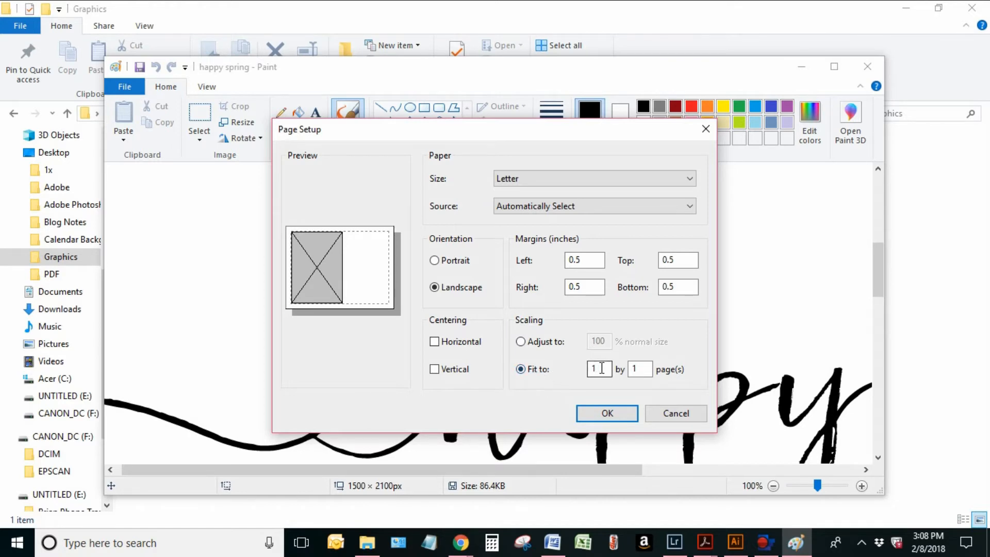
{"action": "type", "text": "2"}
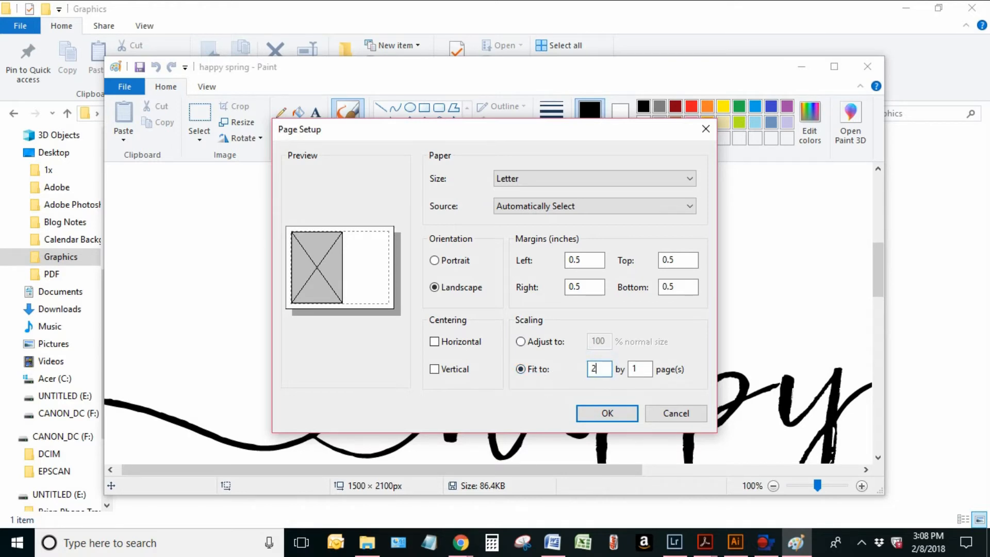
{"action": "left_click", "coordinate": [639, 370]}
{"action": "type", "text": "2"}
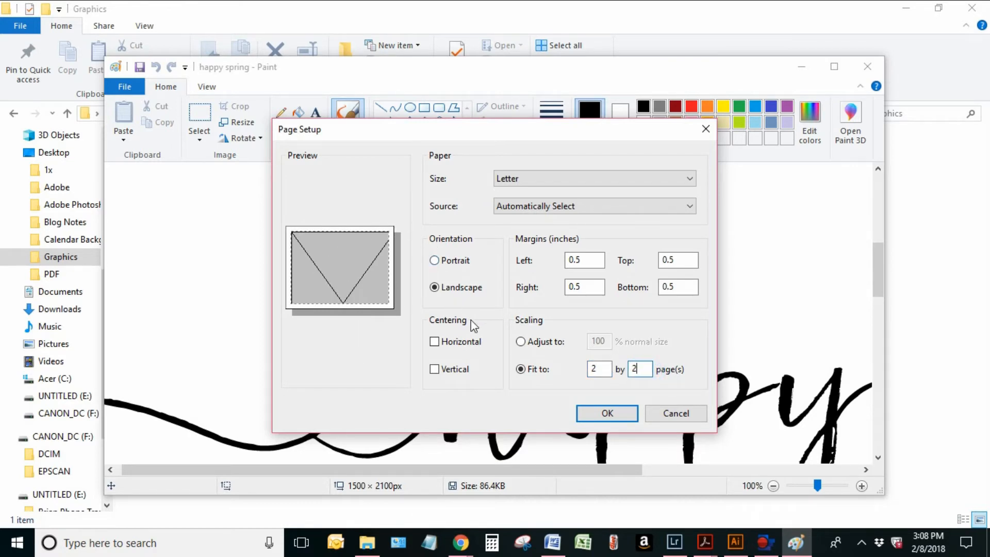
{"action": "mouse_move", "coordinate": [347, 291]}
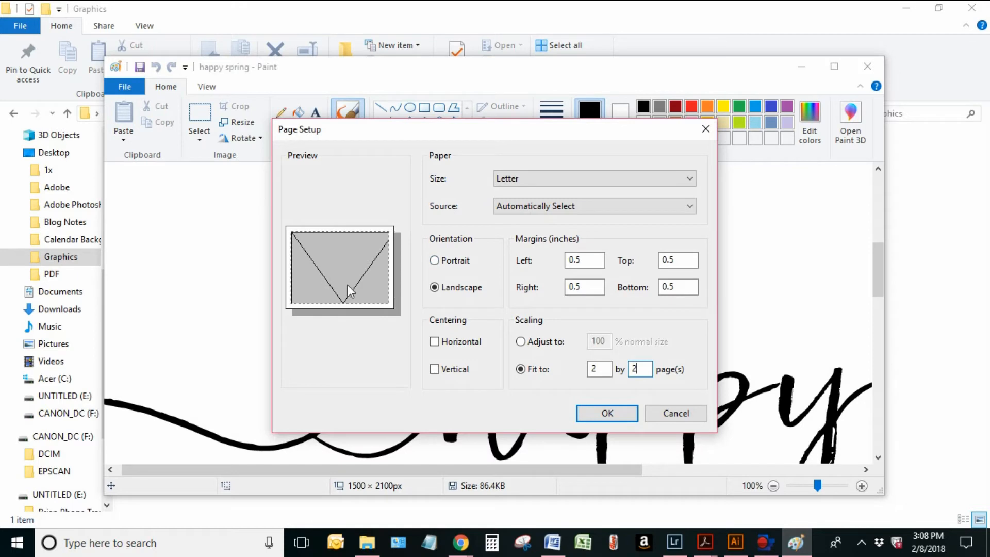
{"action": "mouse_move", "coordinate": [393, 274]}
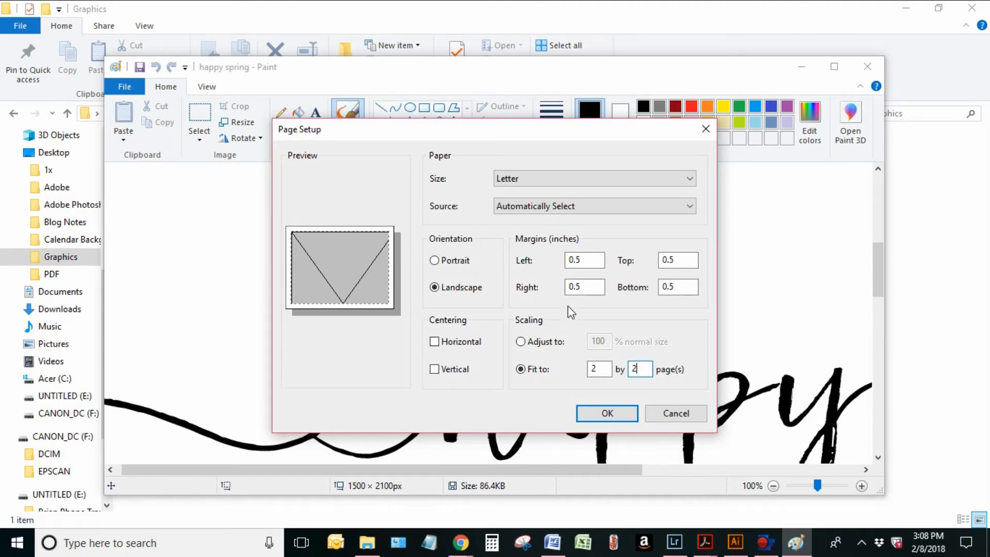
{"action": "mouse_move", "coordinate": [623, 406]}
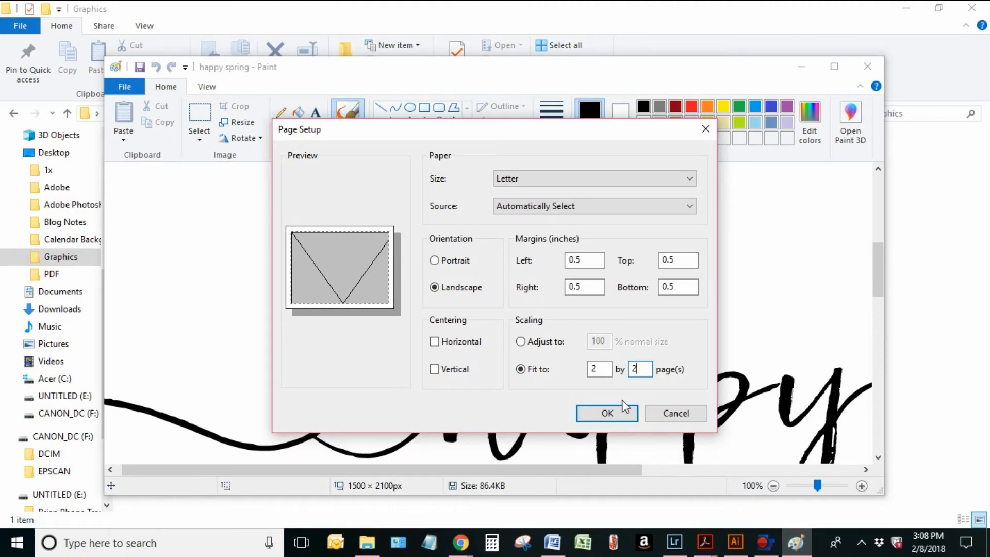
{"action": "left_click", "coordinate": [606, 413]}
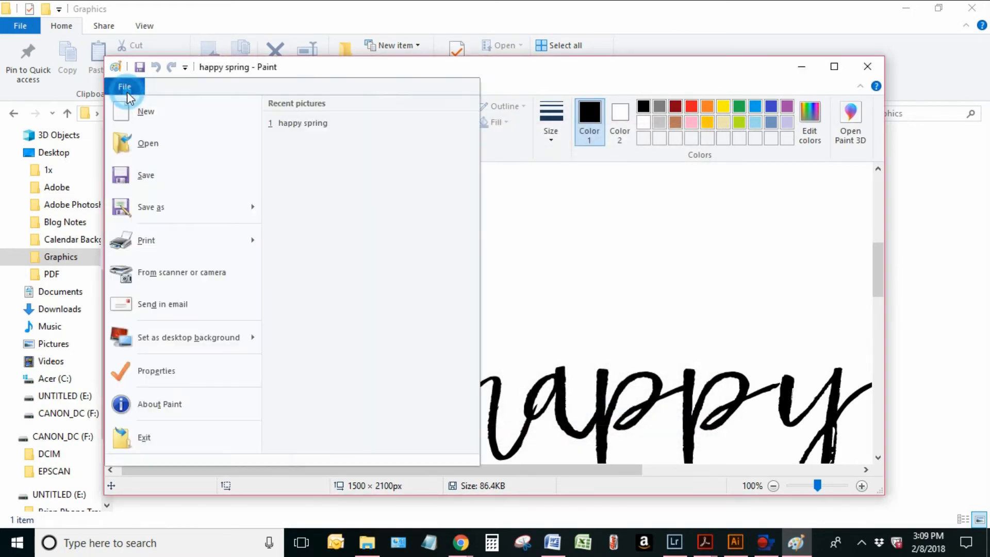
{"action": "left_click", "coordinate": [146, 240]}
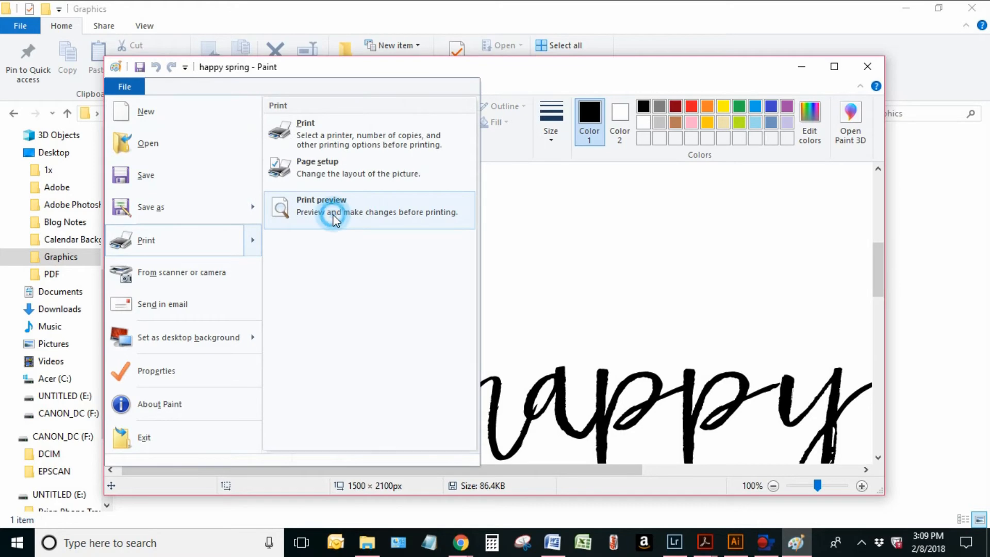
{"action": "left_click", "coordinate": [336, 212]}
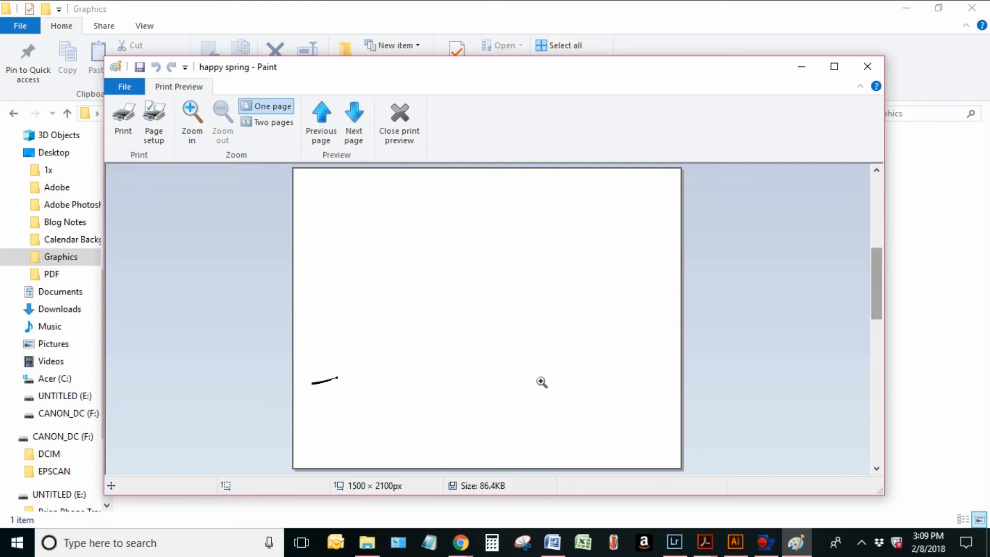
{"action": "mouse_move", "coordinate": [359, 404]}
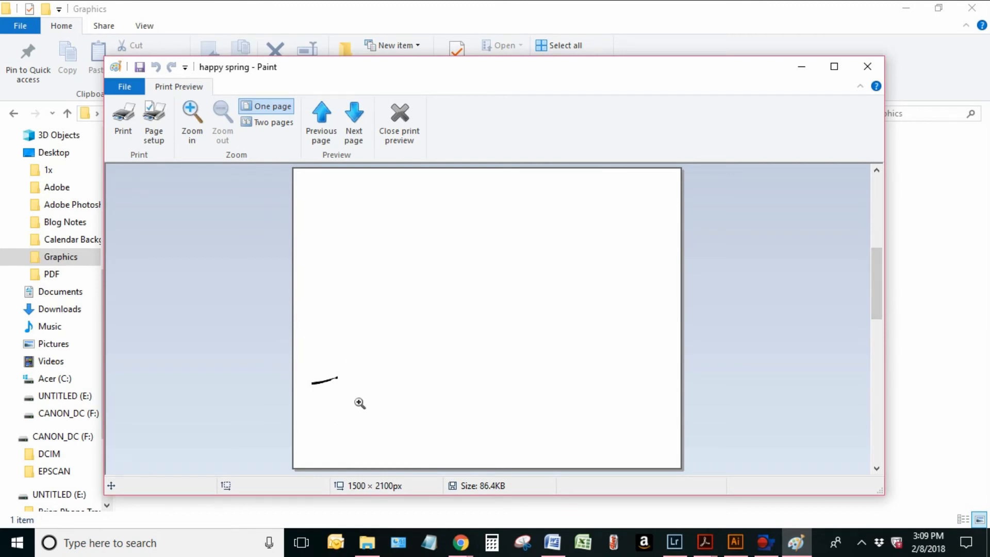
{"action": "mouse_move", "coordinate": [431, 132]}
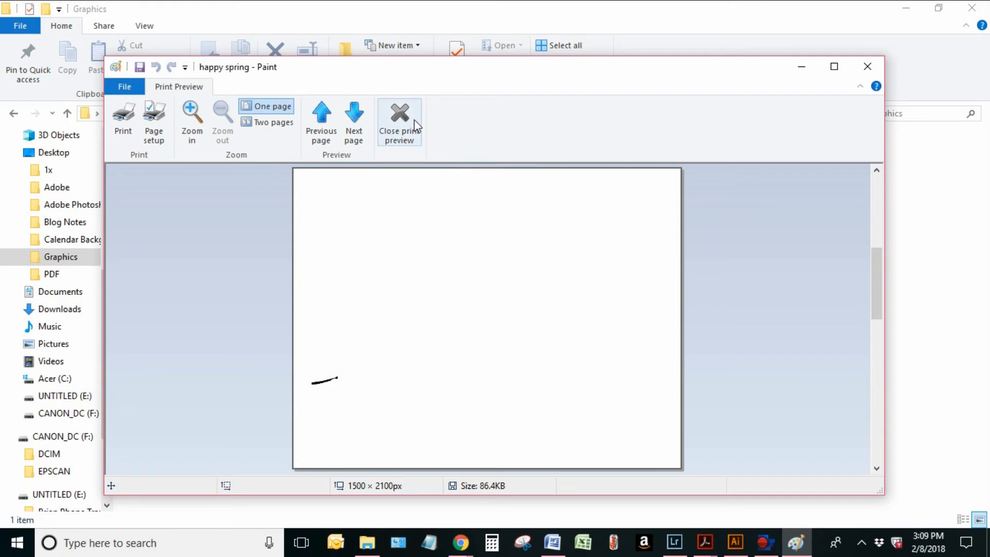
{"action": "mouse_move", "coordinate": [416, 123]}
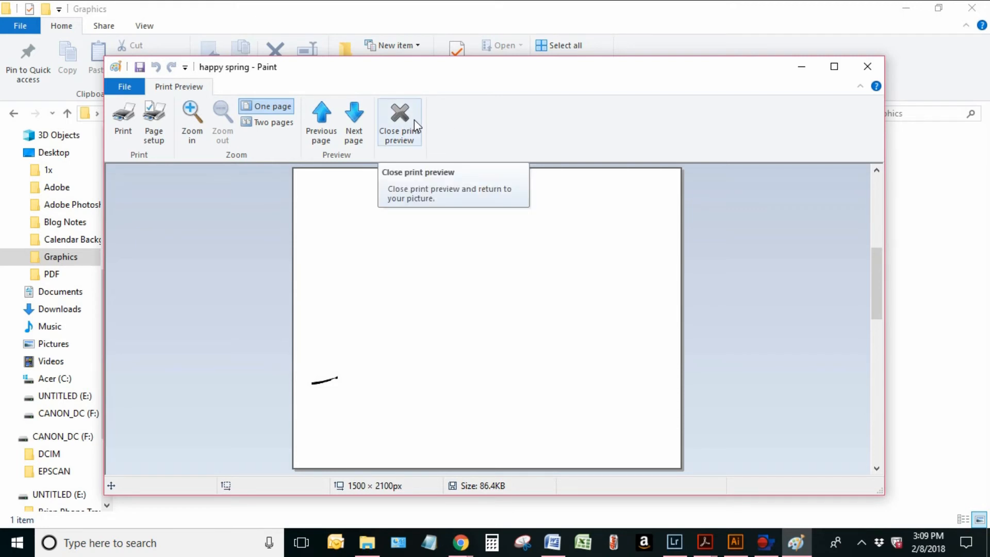
{"action": "left_click", "coordinate": [400, 116]}
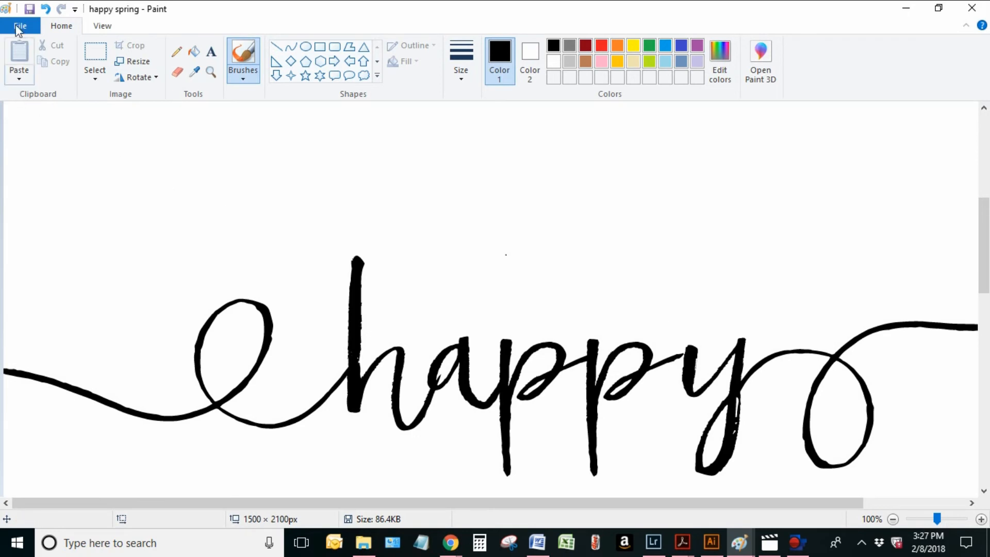
- Reopen Page Setup, choose landscape, switch scaling back to Adjust to 100% normal size and confirm
{"action": "left_click", "coordinate": [20, 26]}
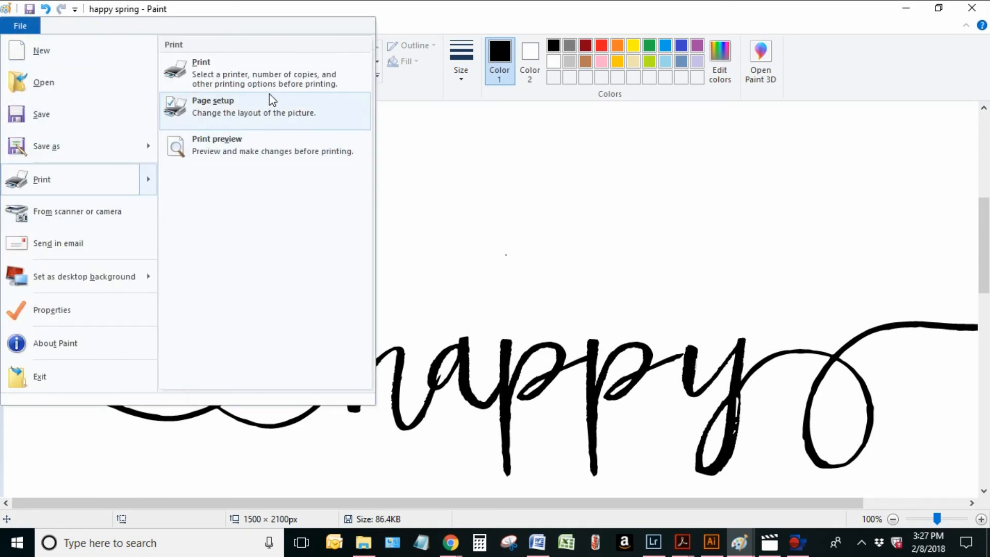
{"action": "mouse_move", "coordinate": [298, 117]}
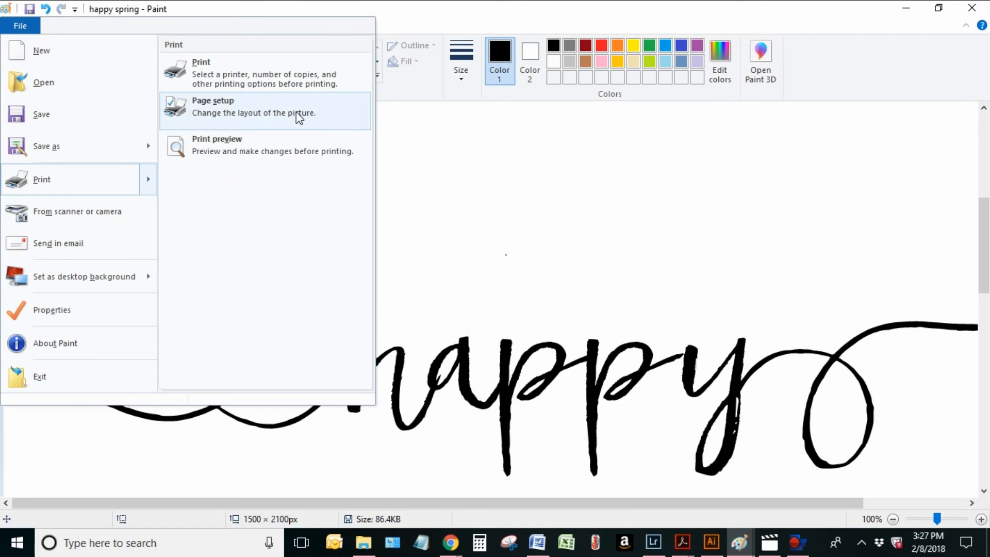
{"action": "left_click", "coordinate": [295, 113]}
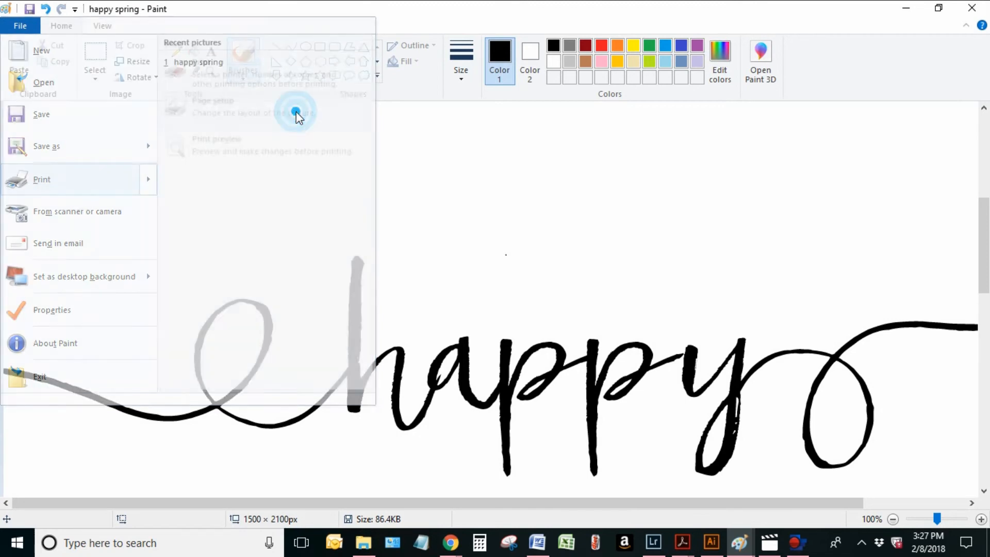
{"action": "left_click", "coordinate": [214, 101]}
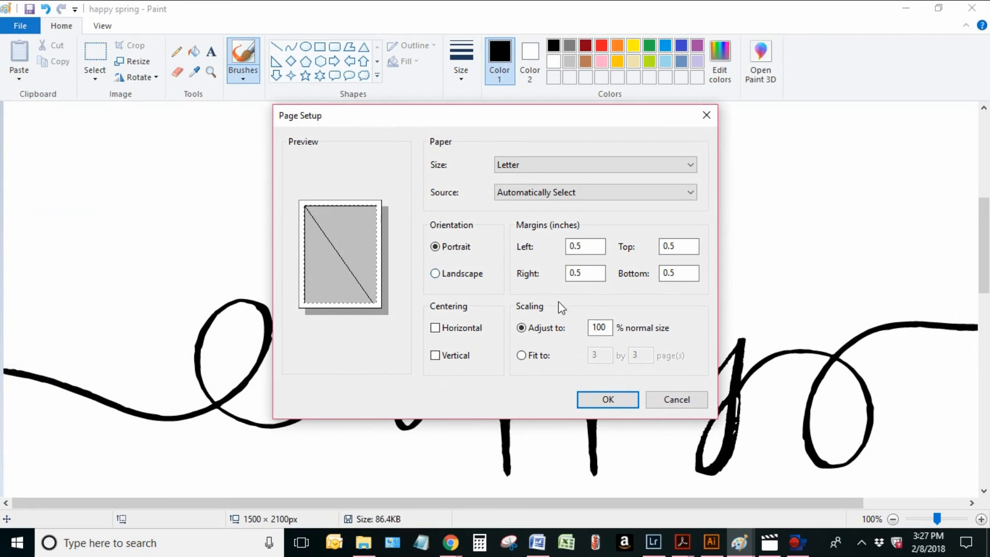
{"action": "left_click", "coordinate": [521, 355]}
{"action": "type", "text": "1"}
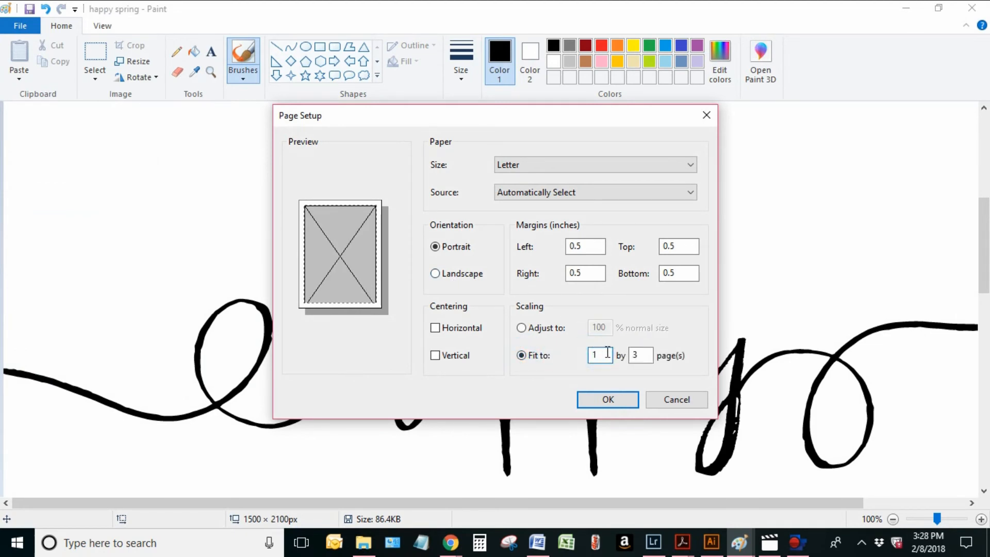
{"action": "left_click", "coordinate": [641, 355]}
{"action": "type", "text": "1"}
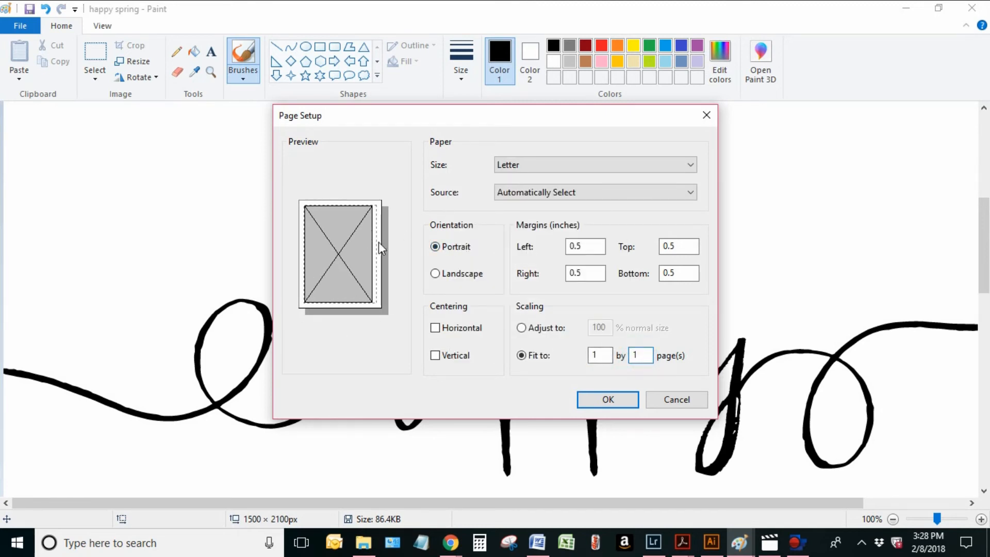
{"action": "left_click", "coordinate": [434, 273]}
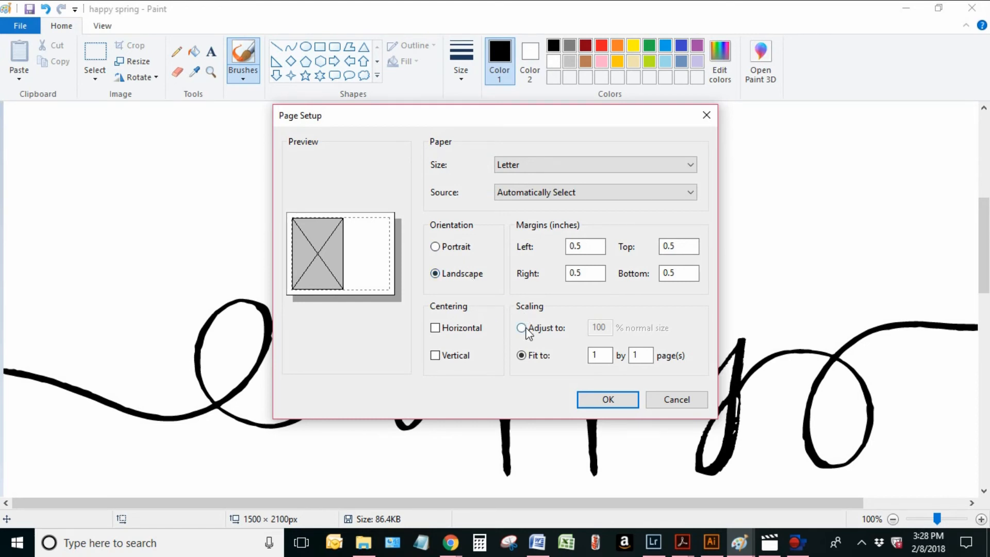
{"action": "left_click", "coordinate": [521, 328]}
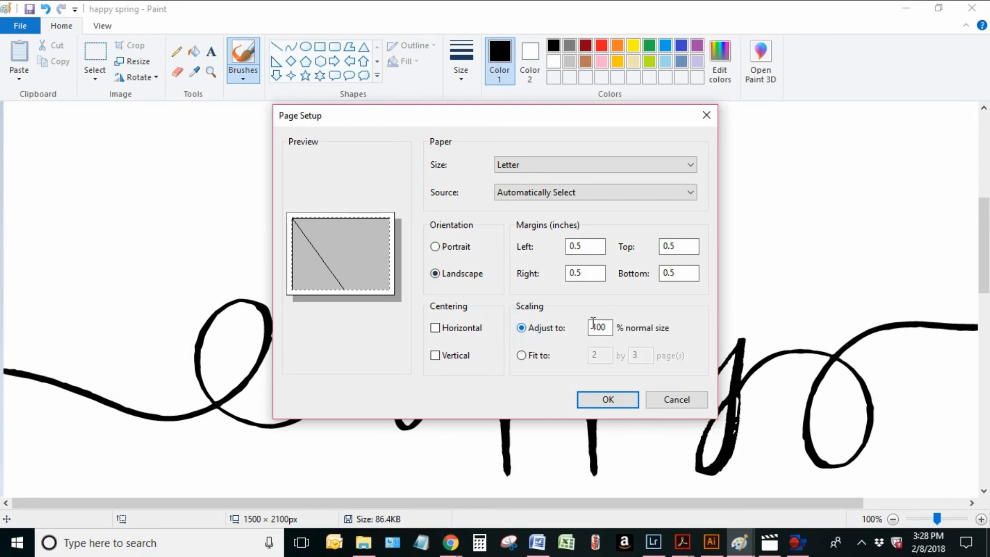
{"action": "left_click", "coordinate": [599, 328]}
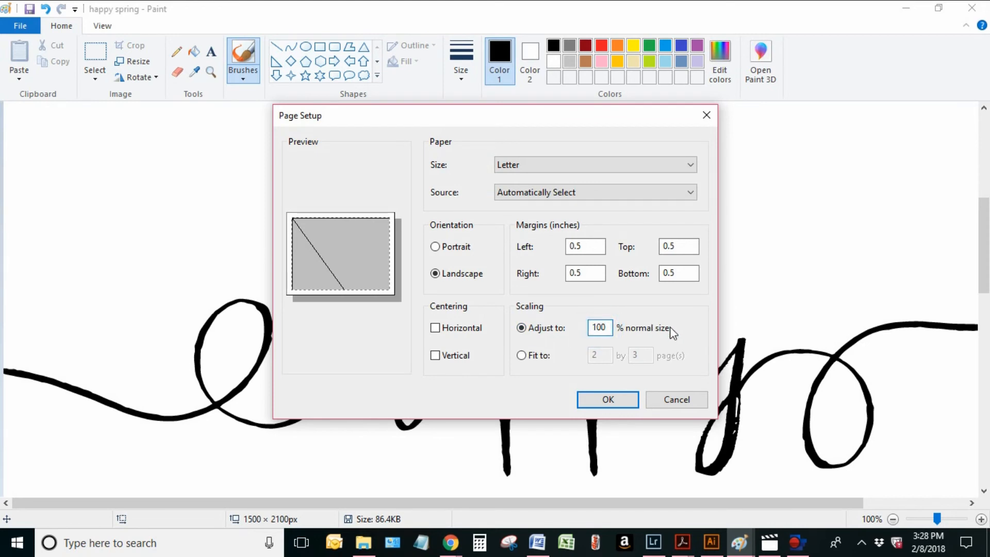
{"action": "left_click", "coordinate": [607, 401]}
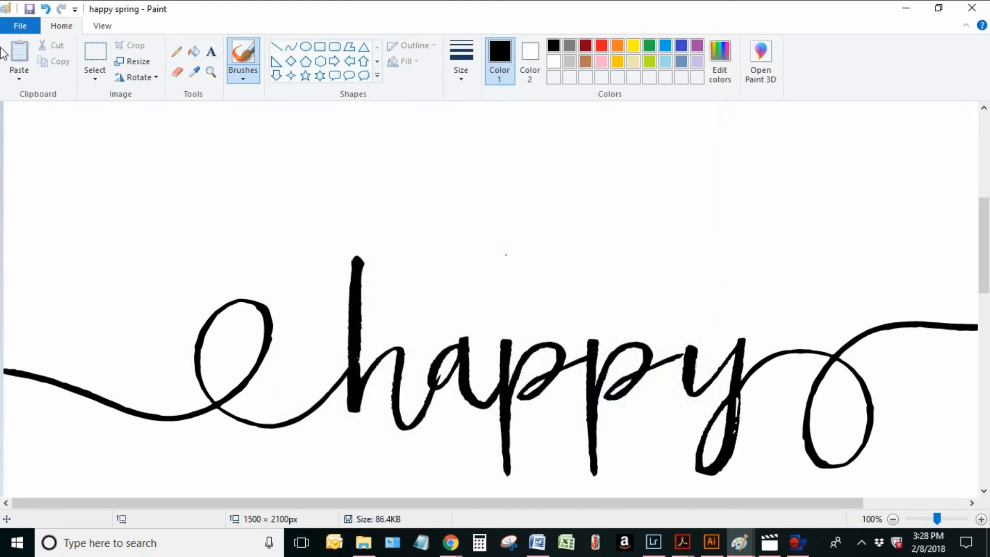
- Show the print preview of the happy spring lettering split across the landscape pages
{"action": "left_click", "coordinate": [20, 26]}
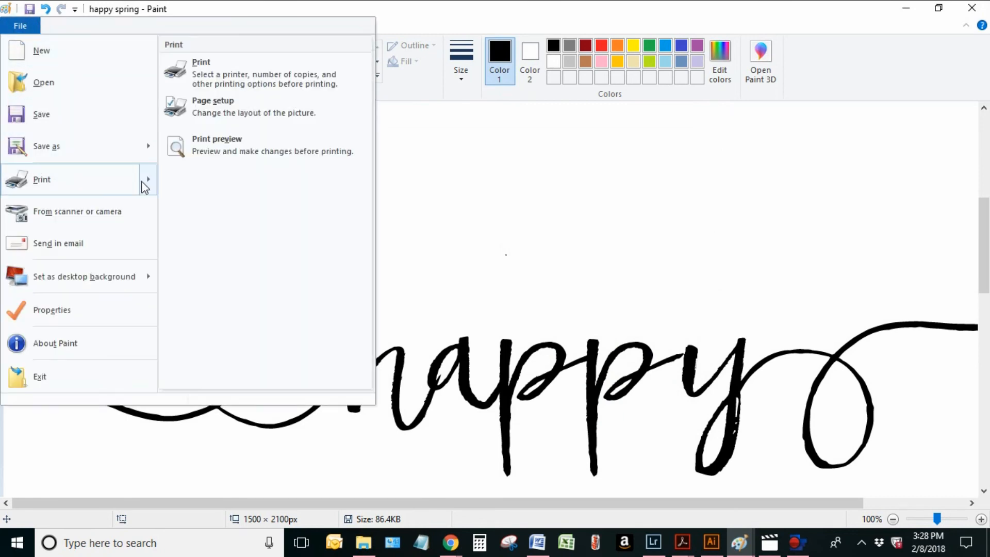
{"action": "left_click", "coordinate": [216, 145]}
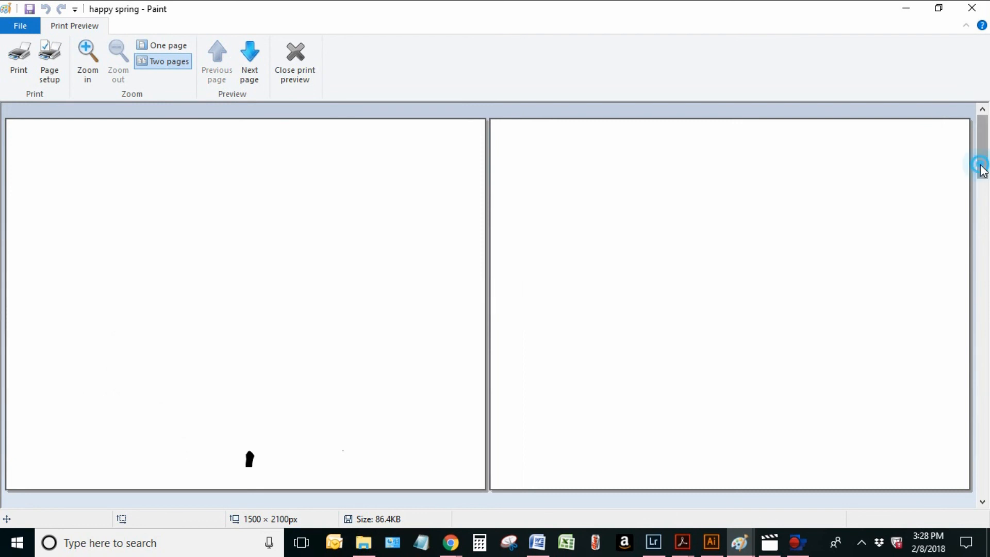
{"action": "scroll", "scroll_direction": "down", "scroll_amount": 3}
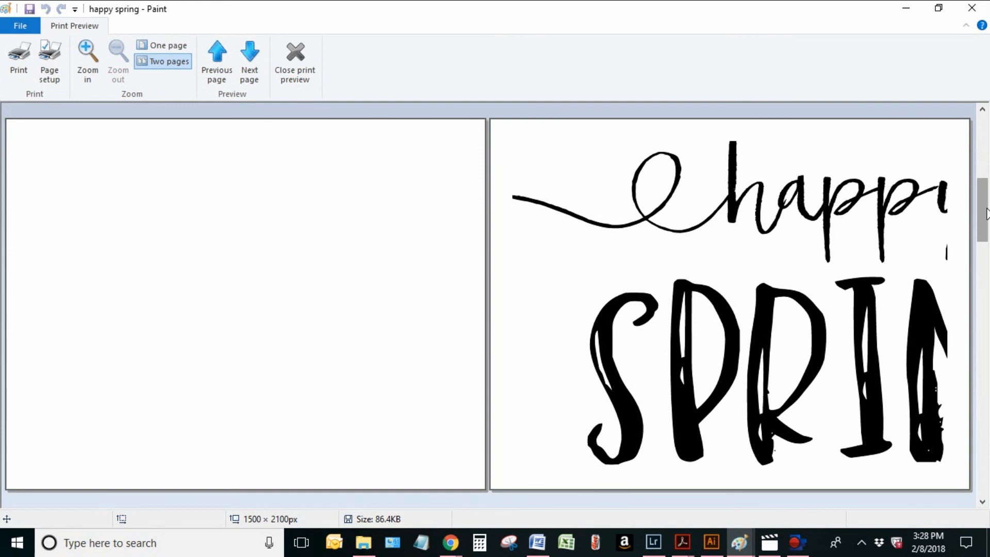
{"action": "mouse_move", "coordinate": [564, 57]}
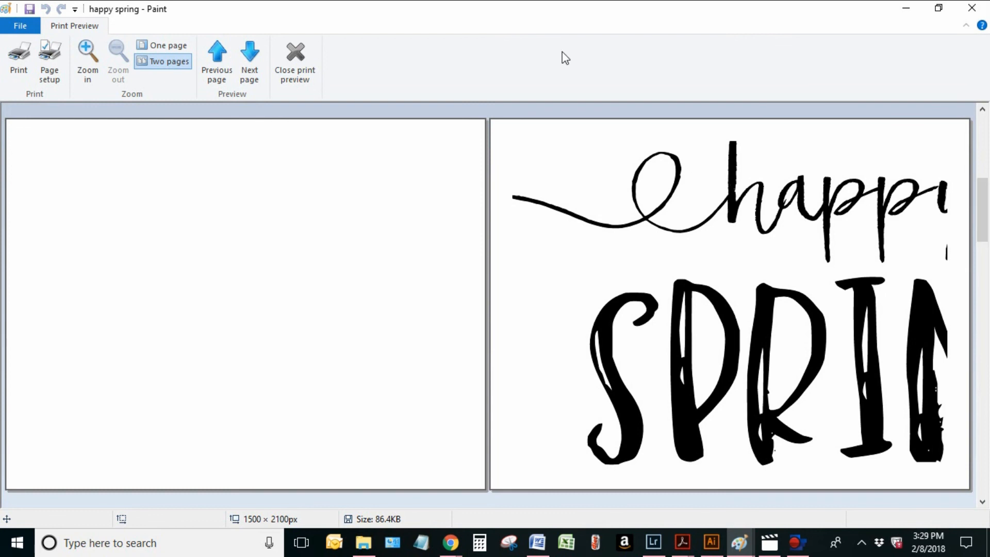